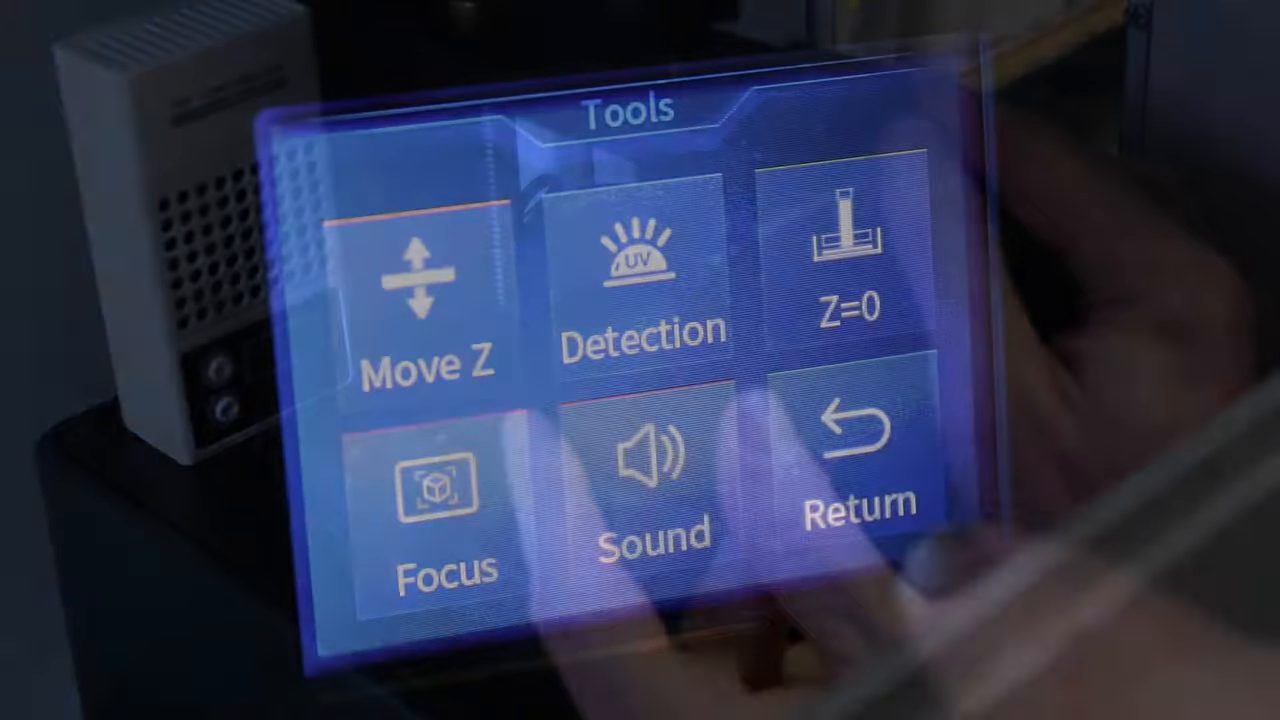
- Operate the Tools menu on the finished resin printer's touchscreen
click(428, 290)
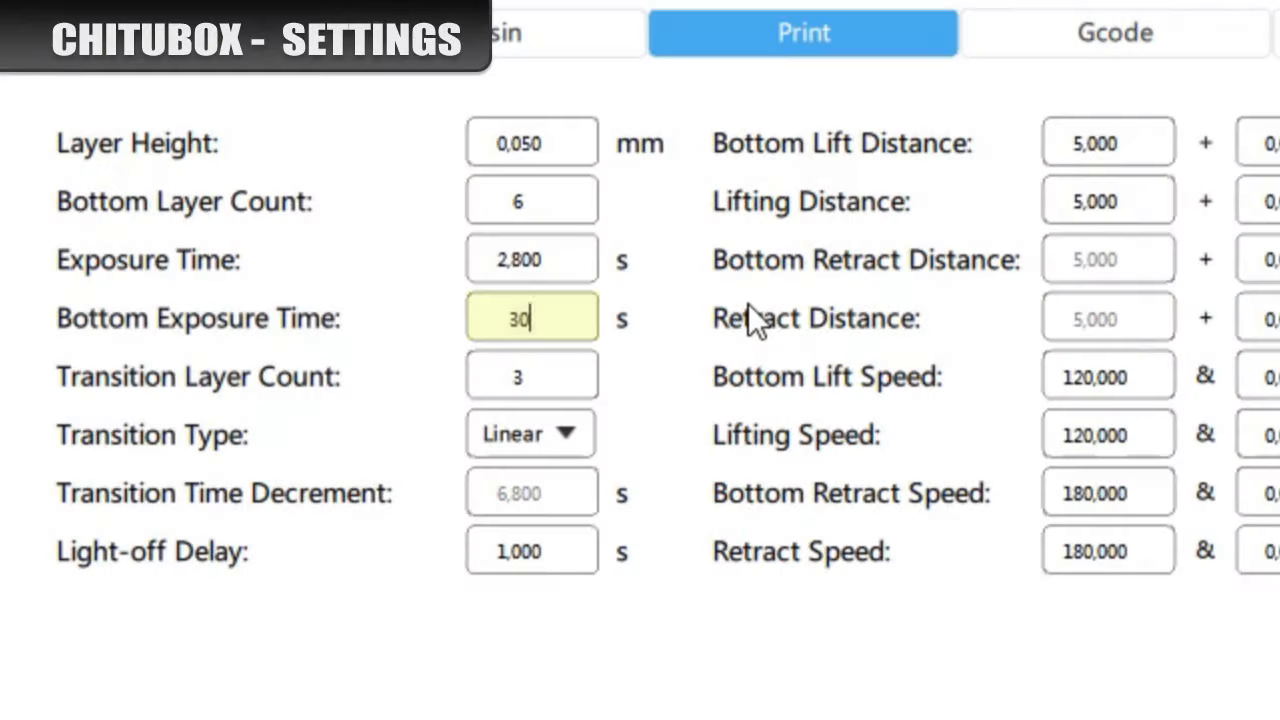
- Set the Bottom Exposure Time to 30 seconds in the Print settings
key(Backspace)
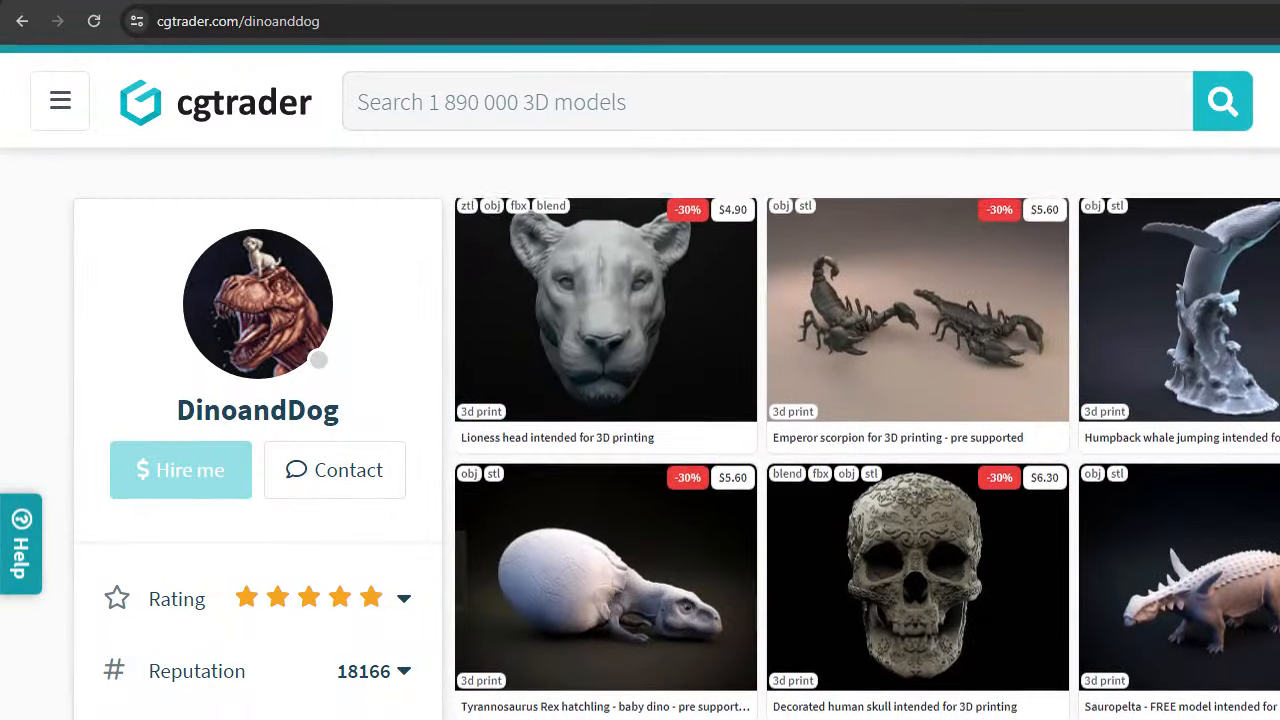
- Browse down the DinoandDog designer's catalogue of 3D-print models on CGTrader
scroll(down, 3)
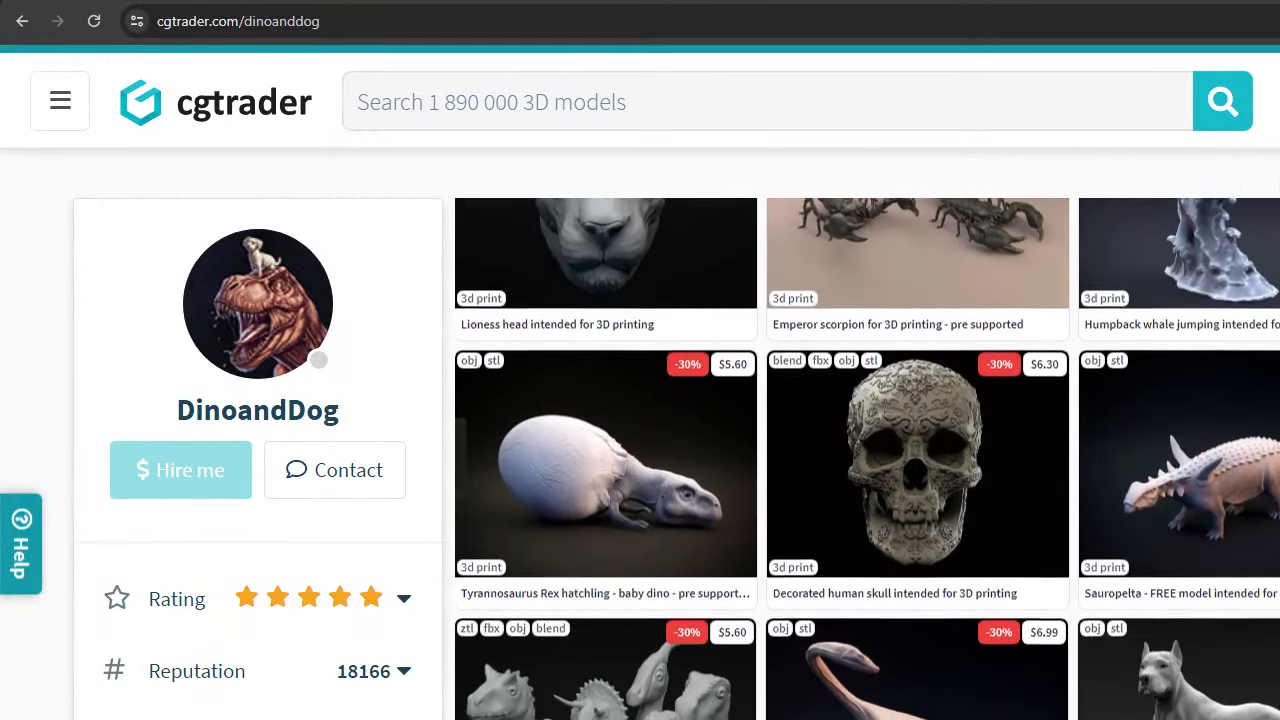
scroll(down, 3)
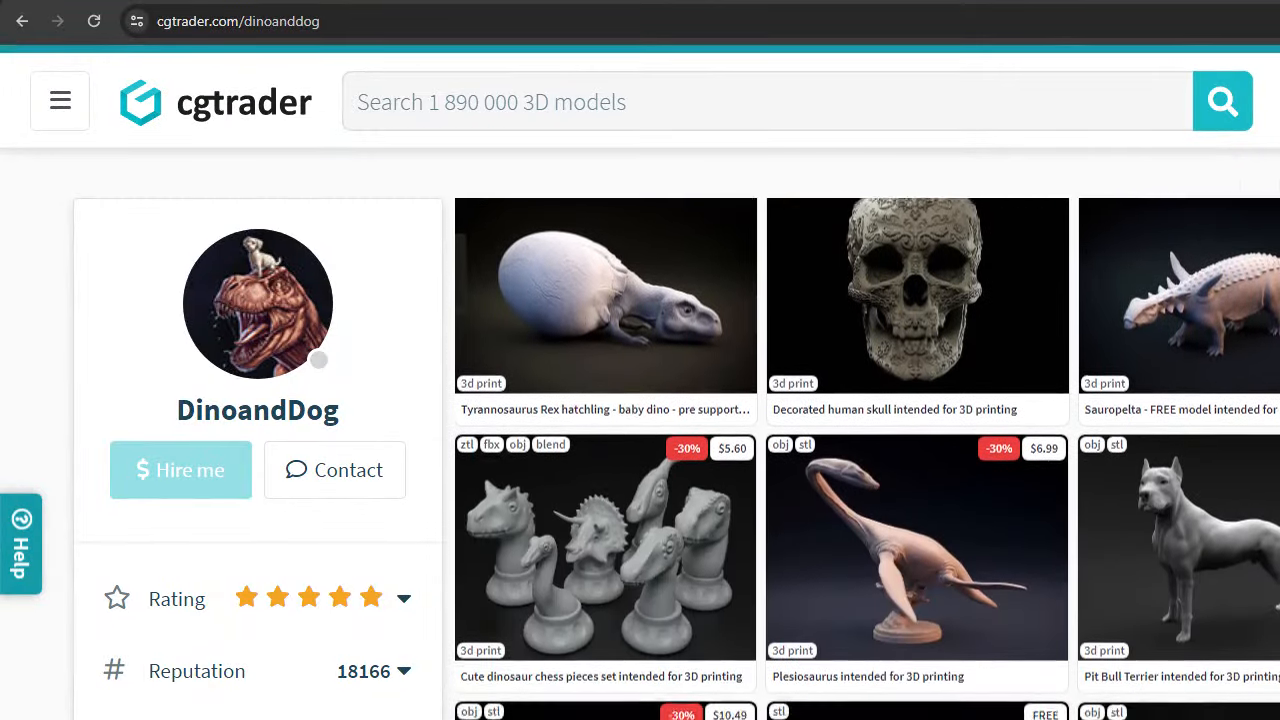
scroll(down, 3)
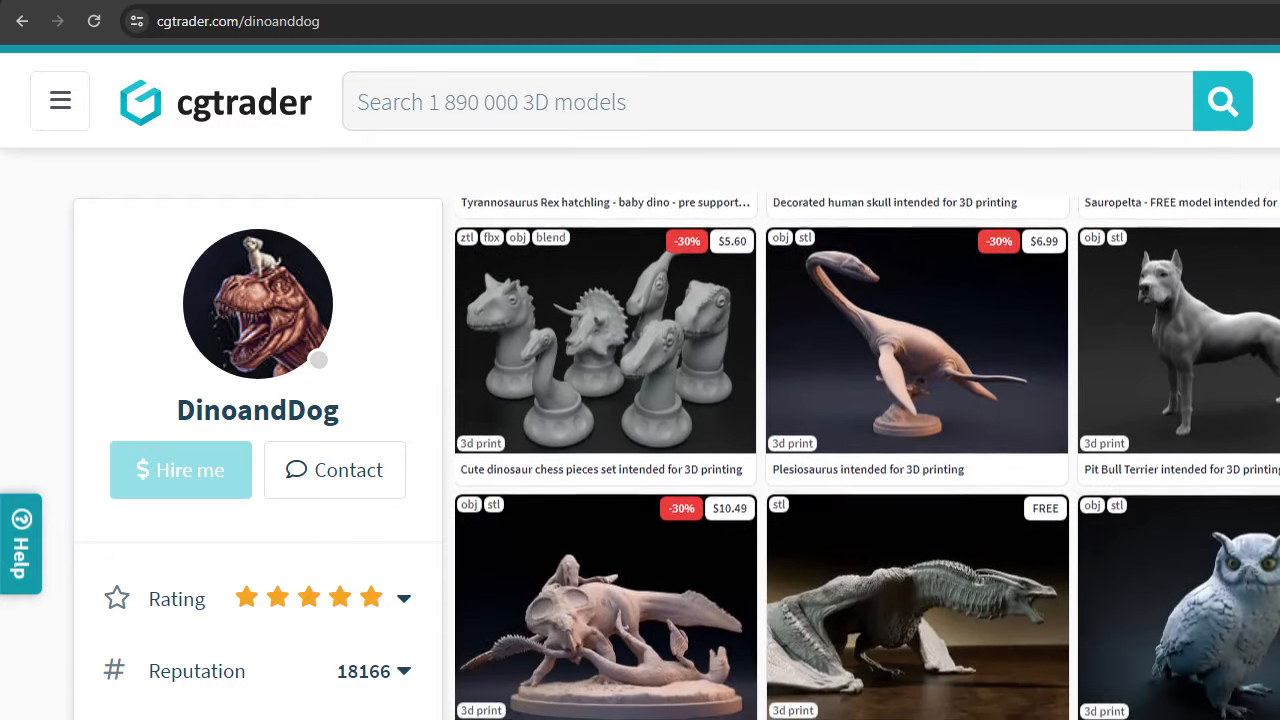
scroll(down, 3)
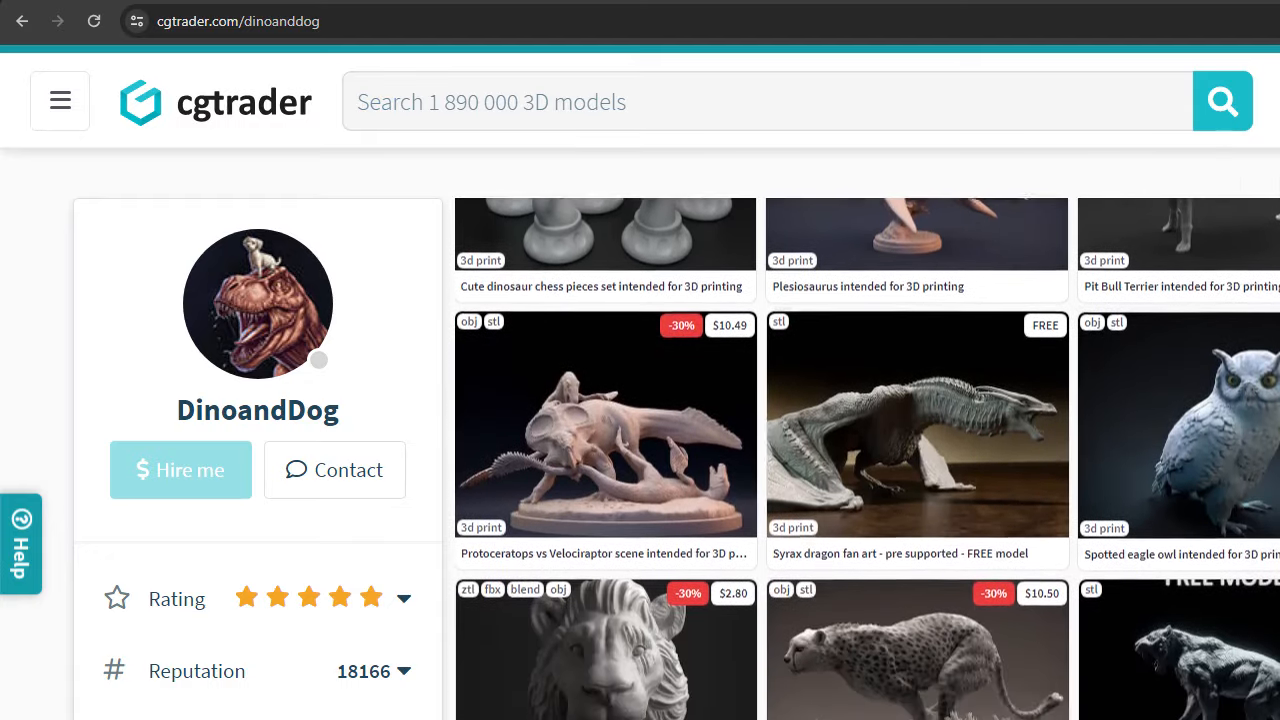
scroll(down, 3)
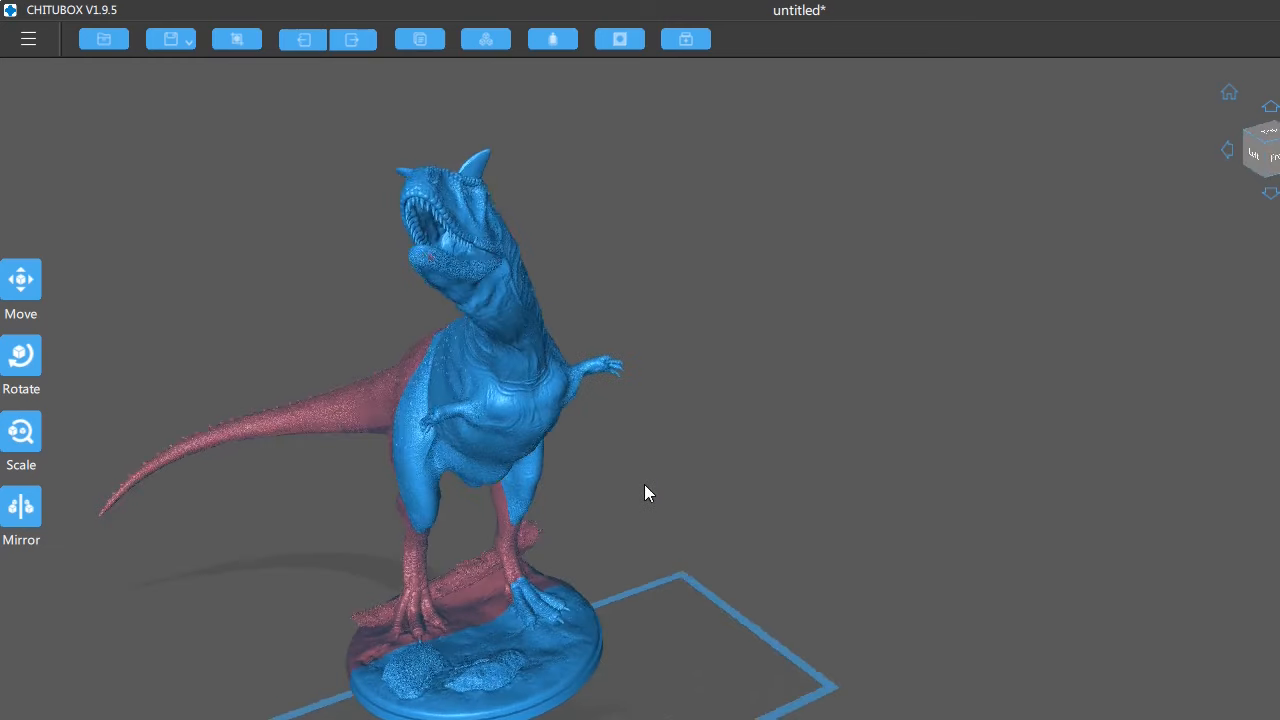
- Orbit the imported dinosaur model in CHITUBOX to inspect it
drag(644, 492, 776, 490)
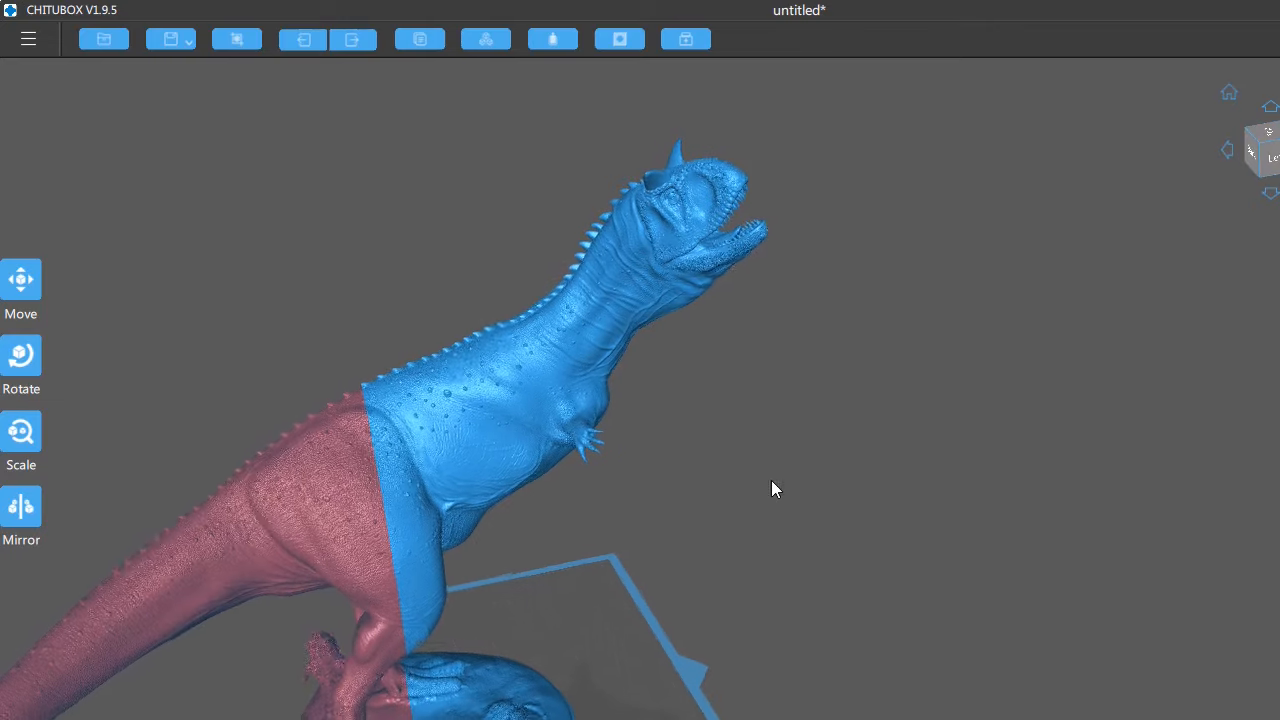